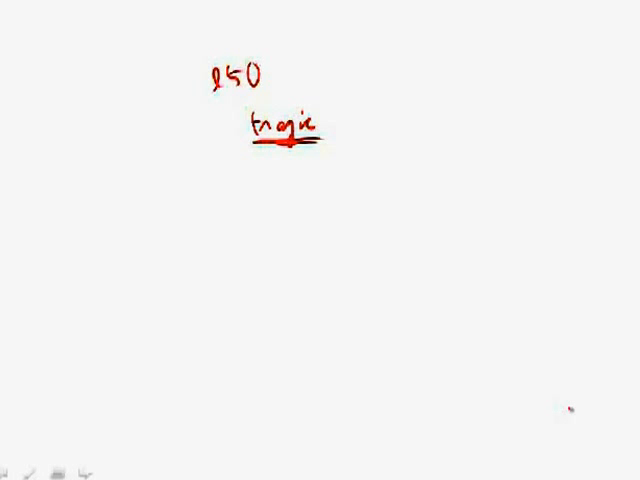
Handwrite the answer letter 'D' in red below and right of 'tragic'
left_click_drag(340, 176, 356, 210)
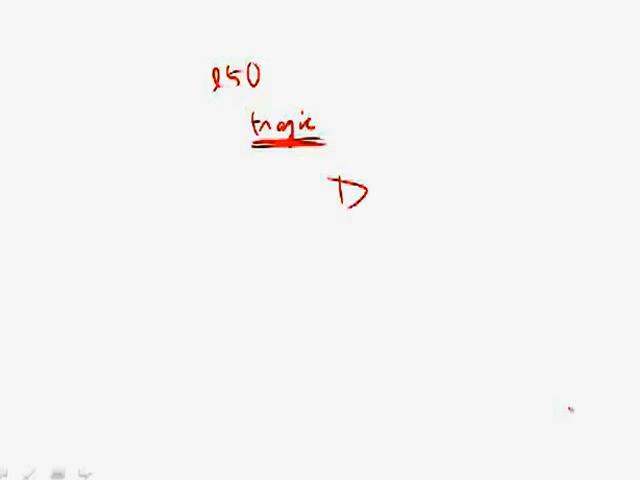